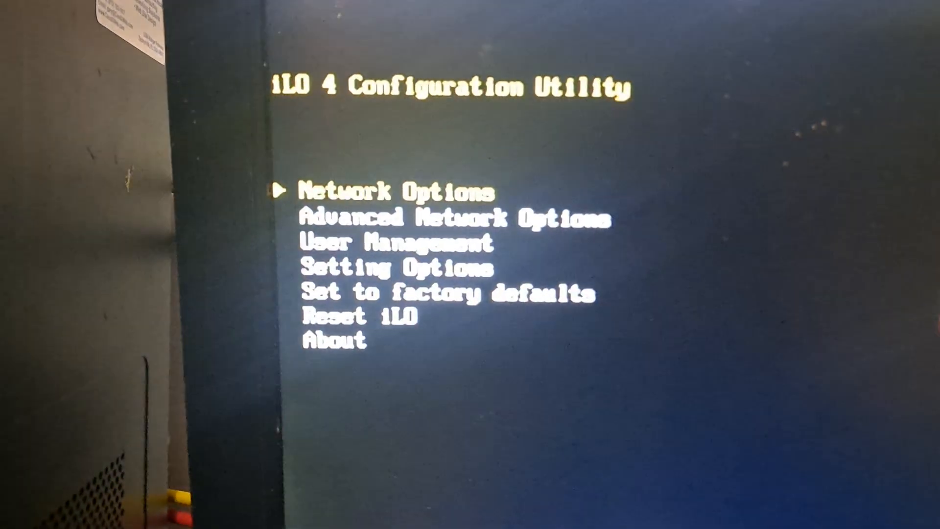
- Select 'Set to factory defaults' from the iLO 4 main menu
key("Down")
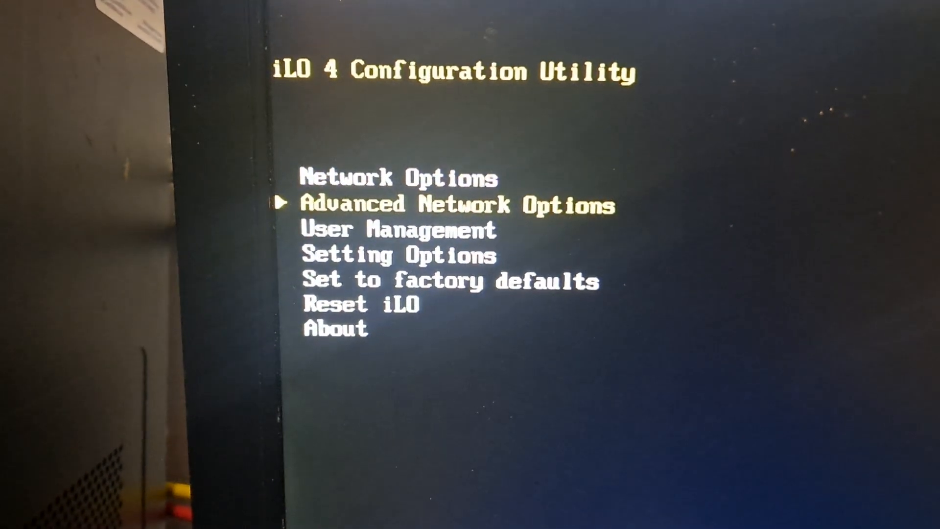
key("Down")
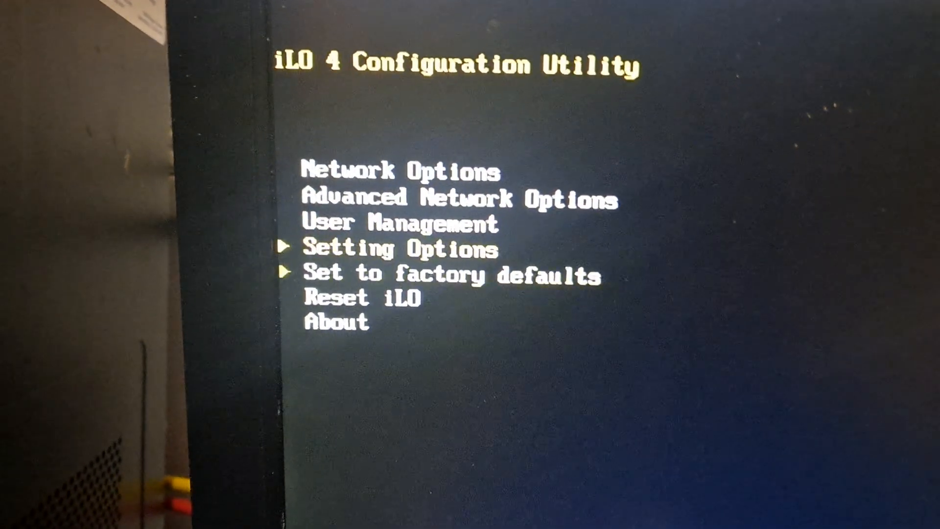
key("Down")
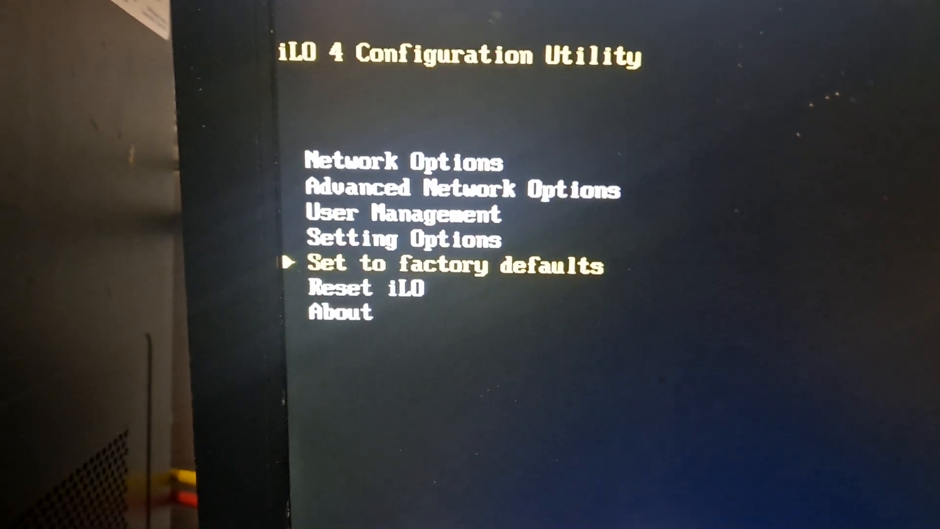
key("enter")
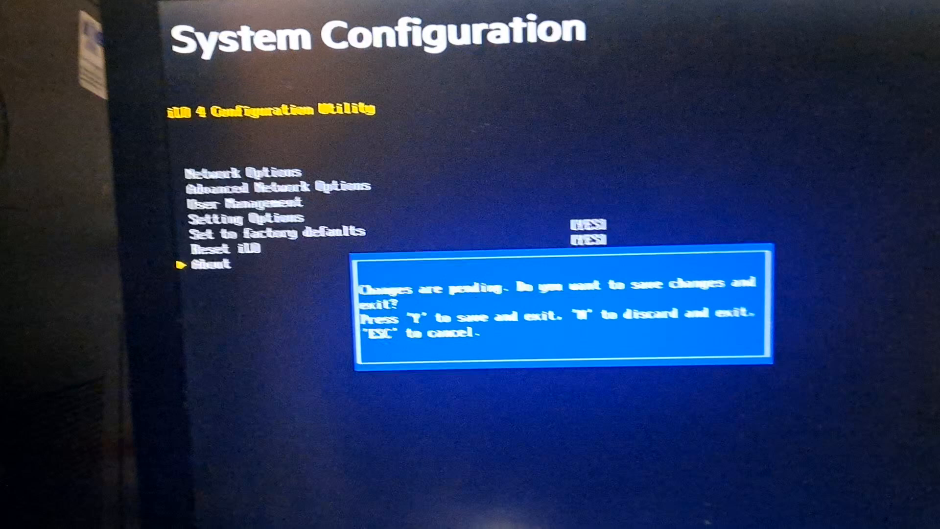
- Answer Y at the 'Changes are pending' prompt to save the factory-default changes
key("y")
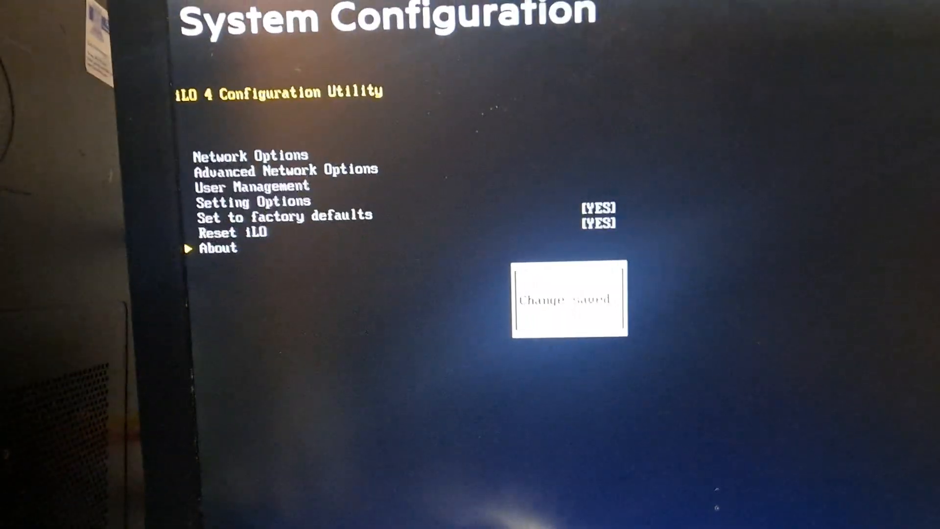